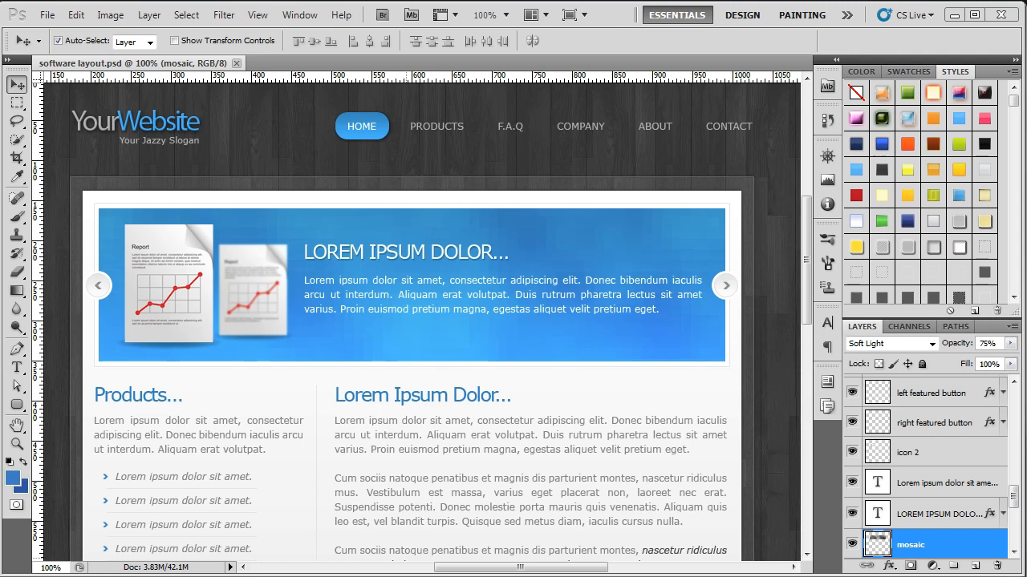
{"action": "mouse_move", "coordinate": [798, 331]}
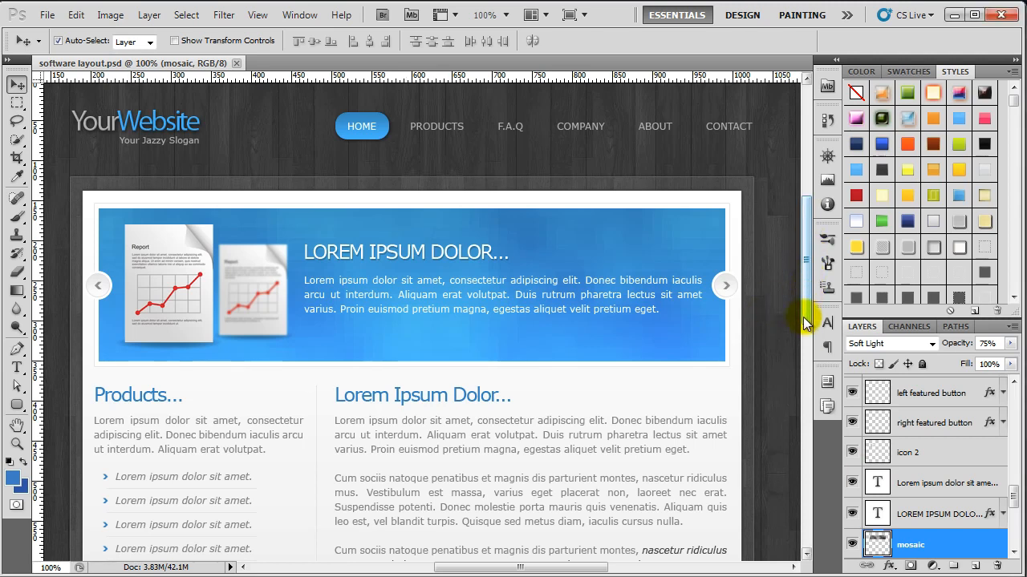
Step: Draw a slice tightly around the blue Twitter bird in the footer mockup
{"action": "scroll", "scroll_direction": "down", "scroll_amount": 3}
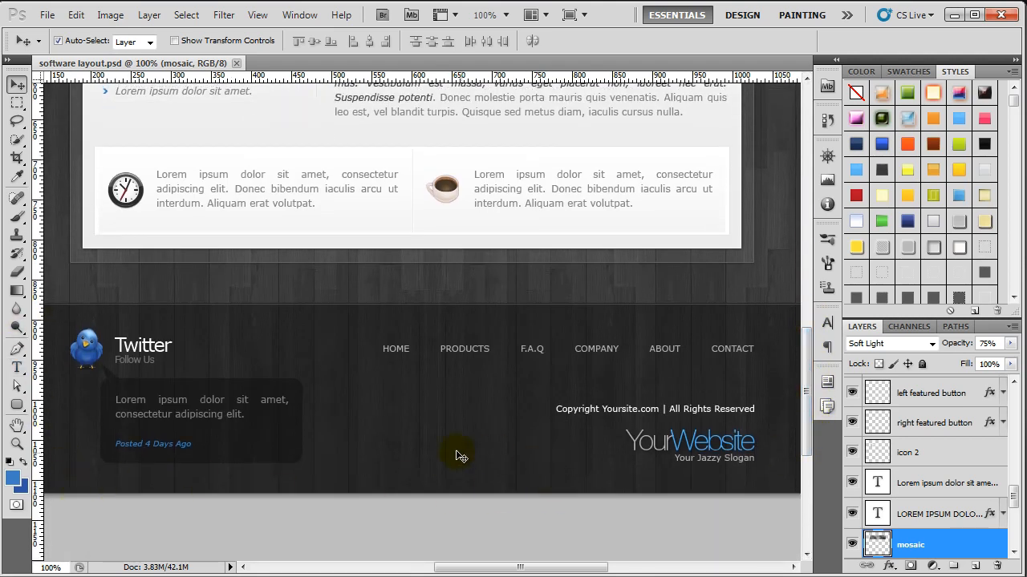
{"action": "mouse_move", "coordinate": [446, 433]}
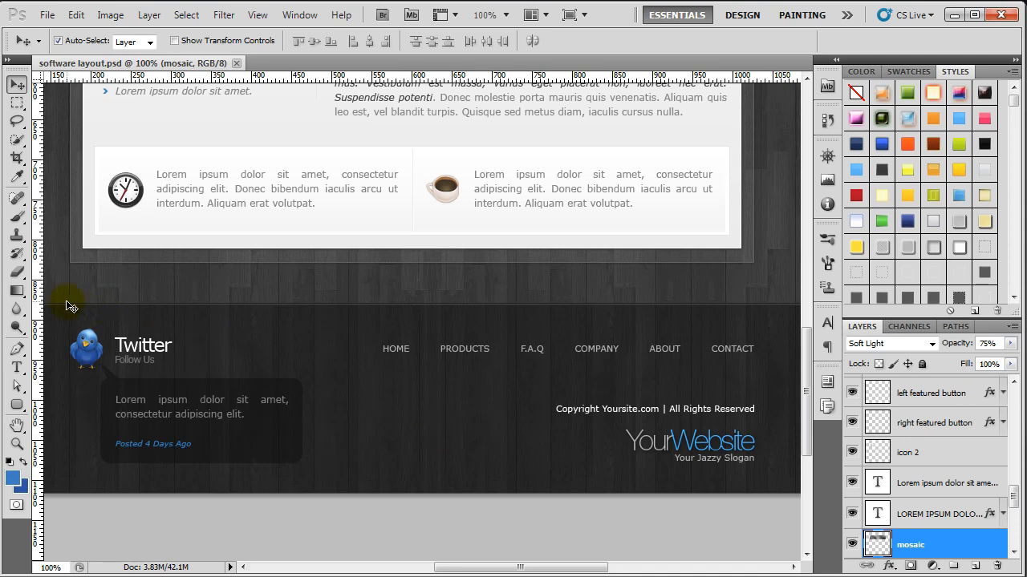
{"action": "mouse_move", "coordinate": [768, 313]}
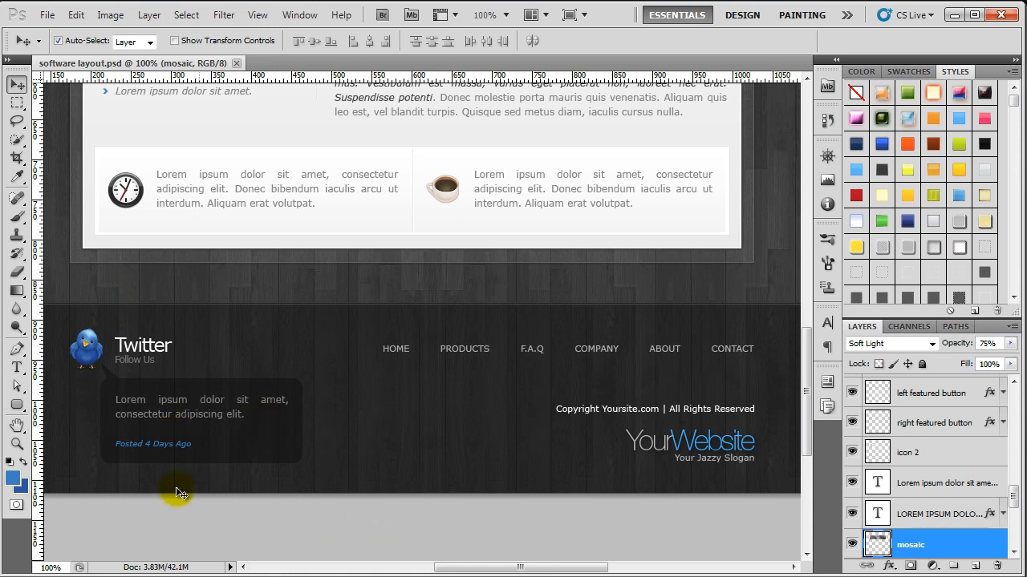
{"action": "mouse_move", "coordinate": [706, 450]}
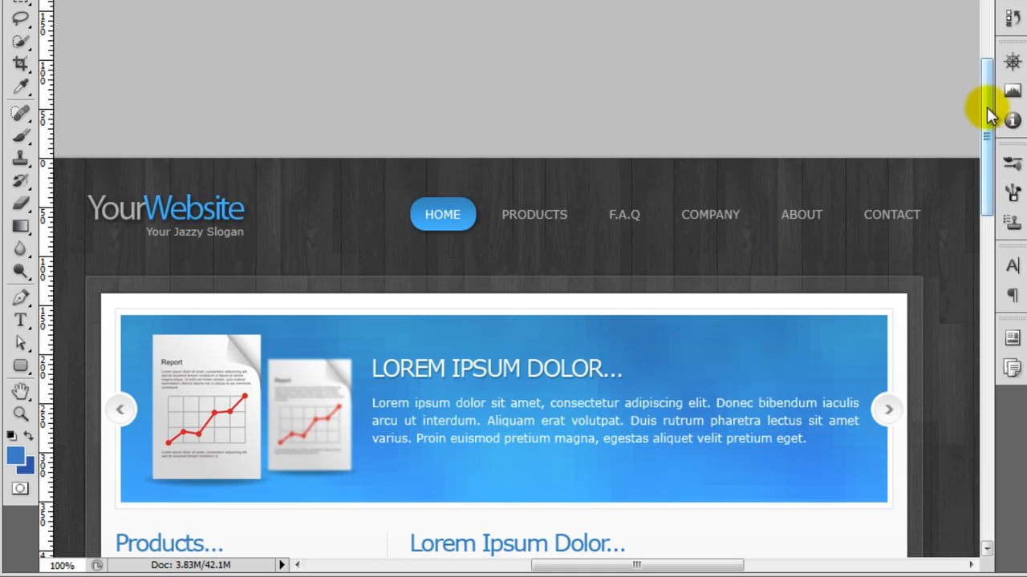
{"action": "scroll", "scroll_direction": "down", "scroll_amount": 3}
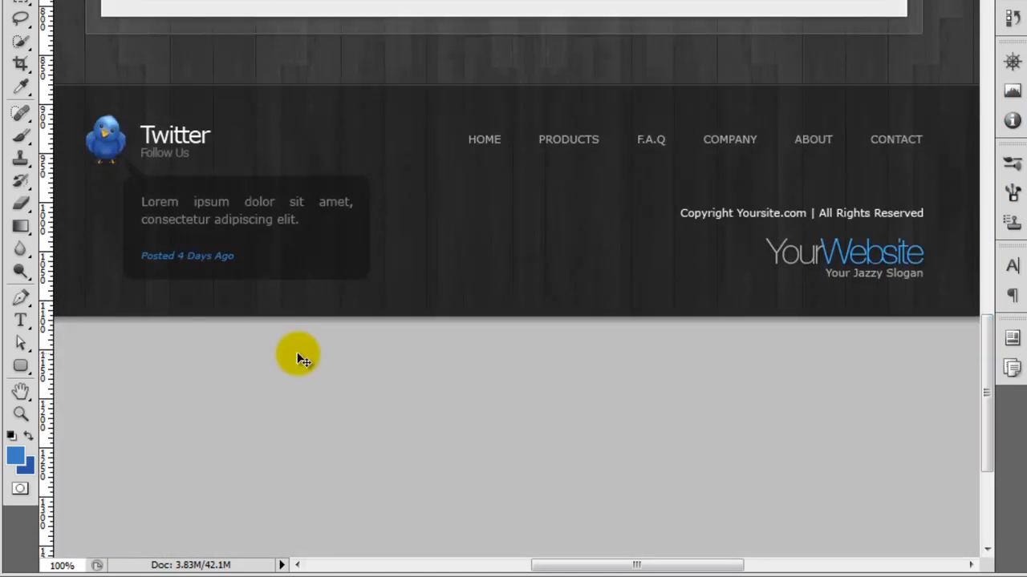
{"action": "mouse_move", "coordinate": [251, 430]}
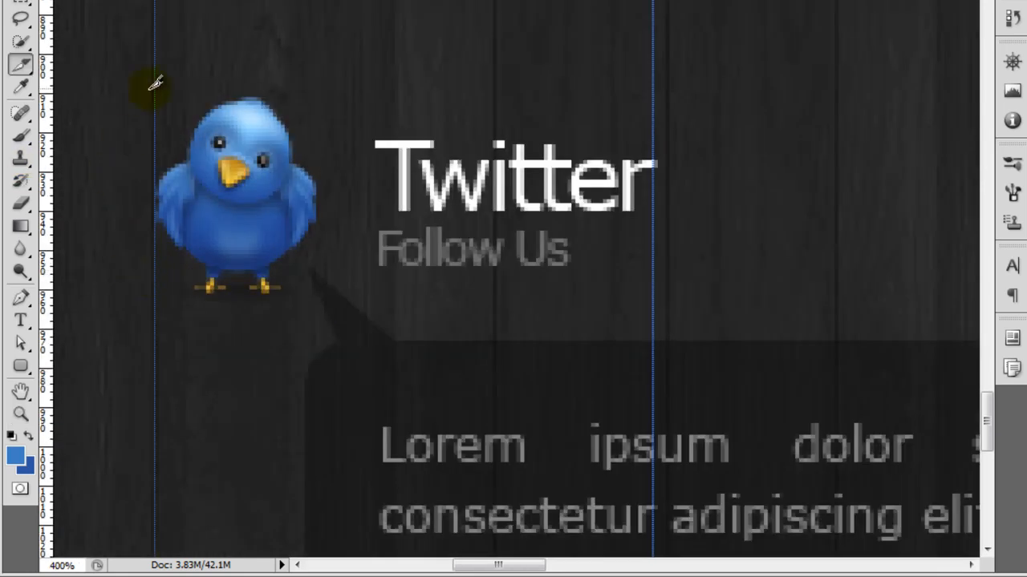
{"action": "left_click_drag", "start_coordinate": [153, 84], "coordinate": [324, 269]}
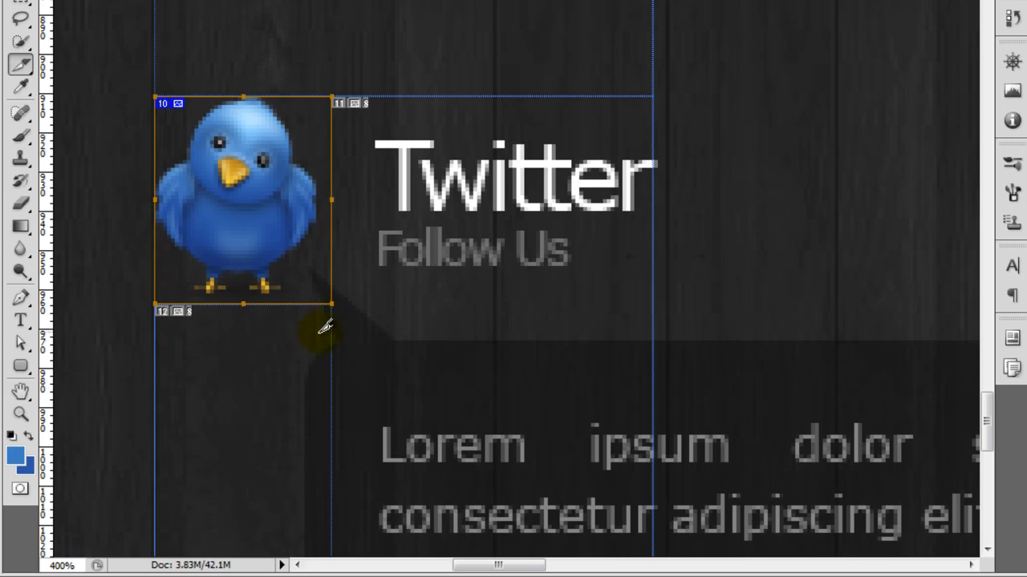
{"action": "mouse_move", "coordinate": [247, 97]}
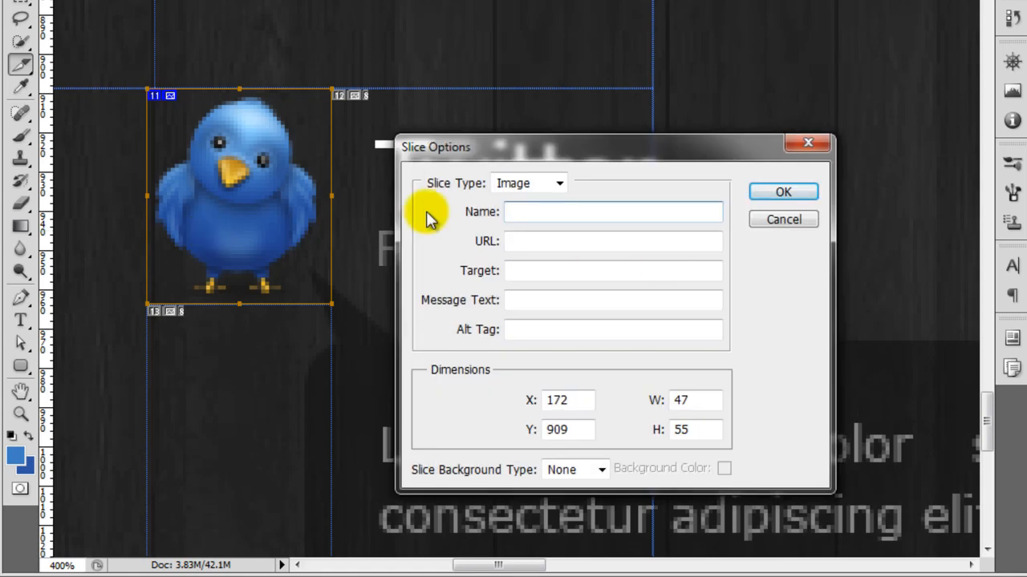
Step: Name the slice 'twitterBird' in its slice options
{"action": "type", "text": "twitter"}
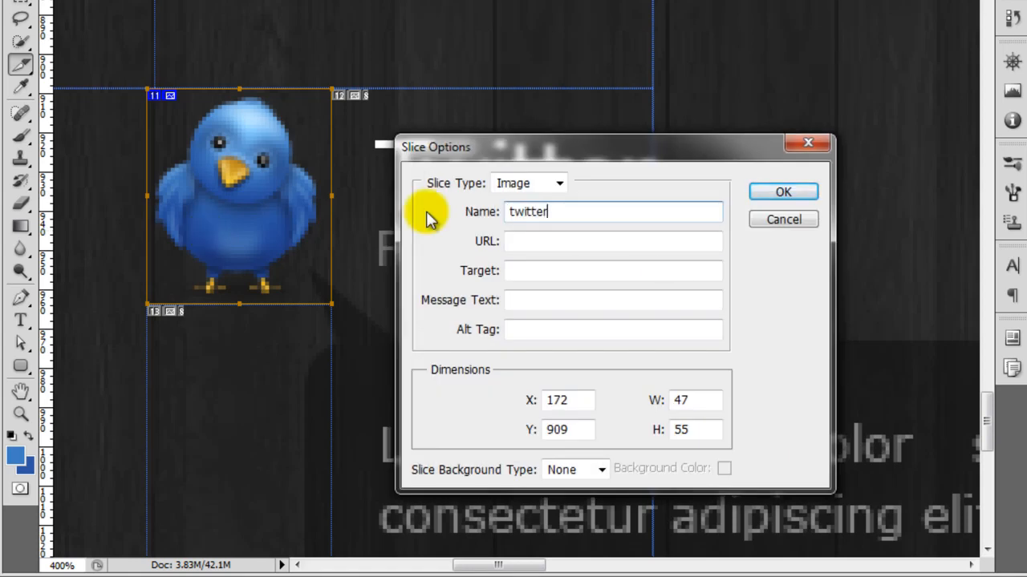
{"action": "type", "text": "Bird"}
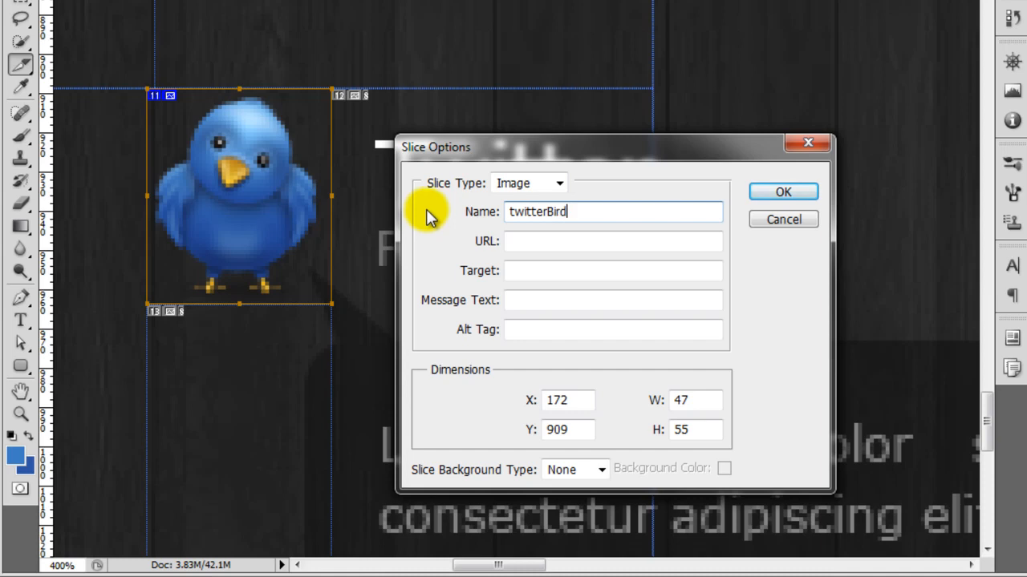
{"action": "left_click", "coordinate": [782, 191]}
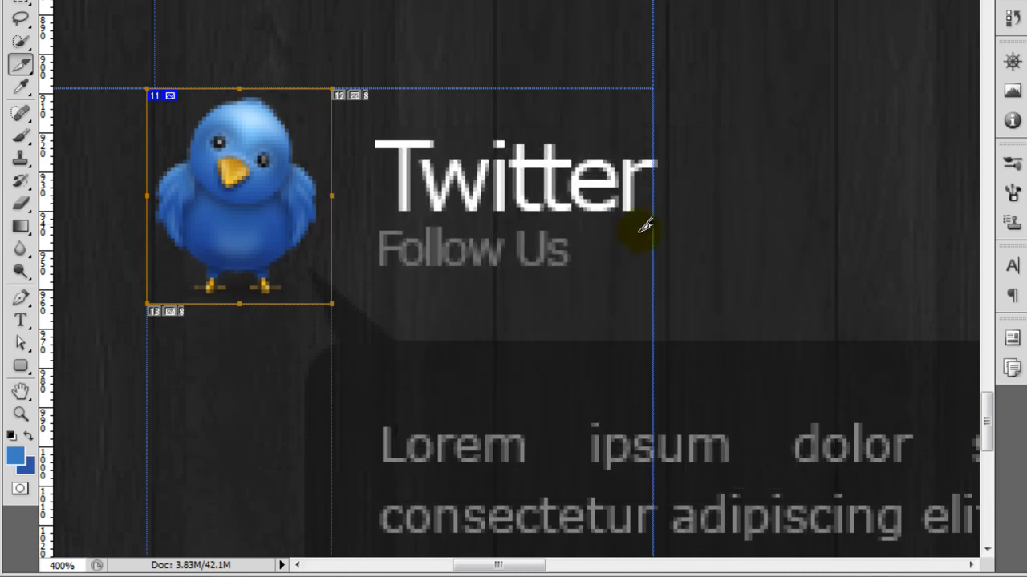
{"action": "mouse_move", "coordinate": [229, 96]}
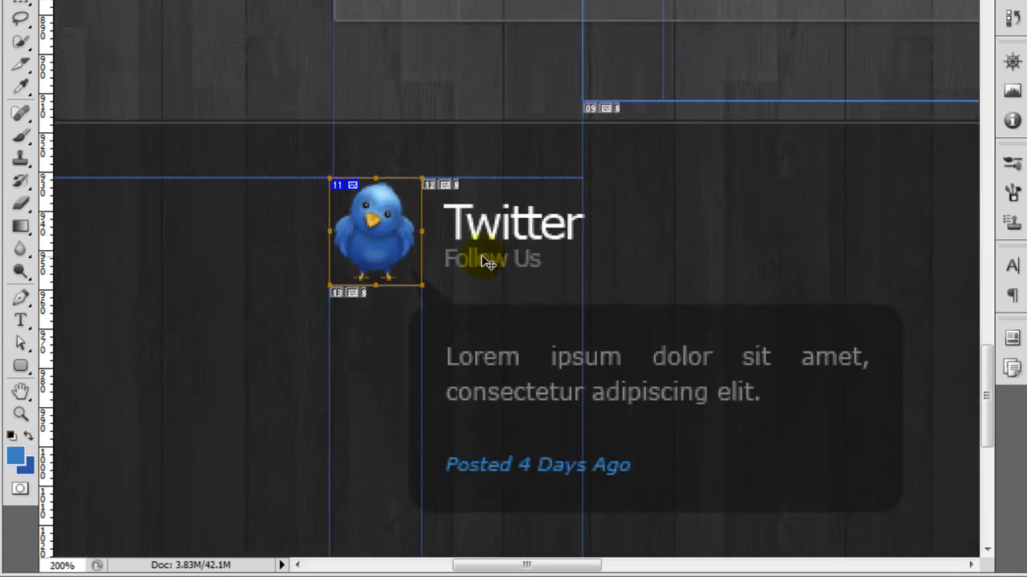
{"action": "scroll", "scroll_direction": "down", "scroll_amount": 3}
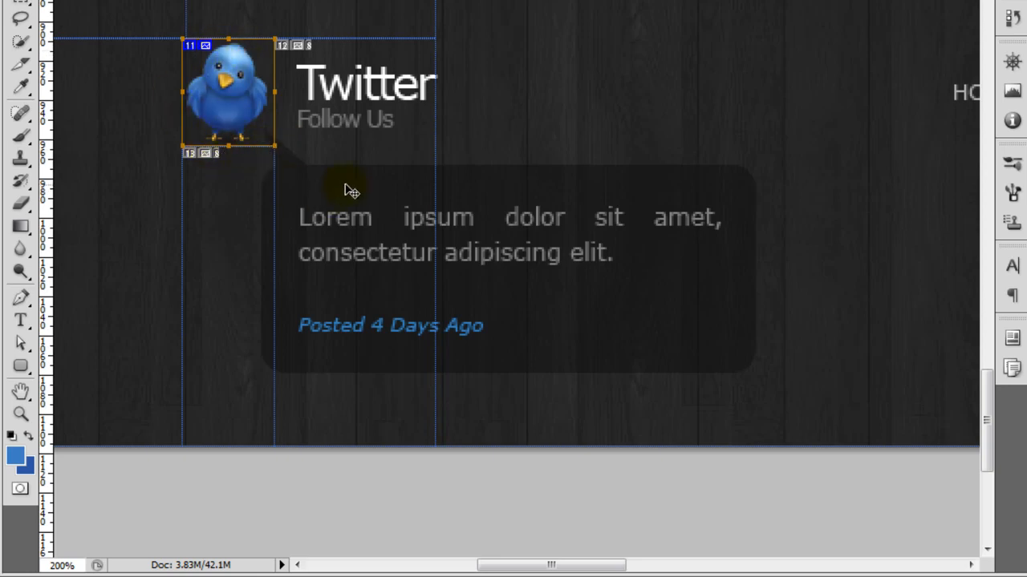
{"action": "mouse_move", "coordinate": [315, 196]}
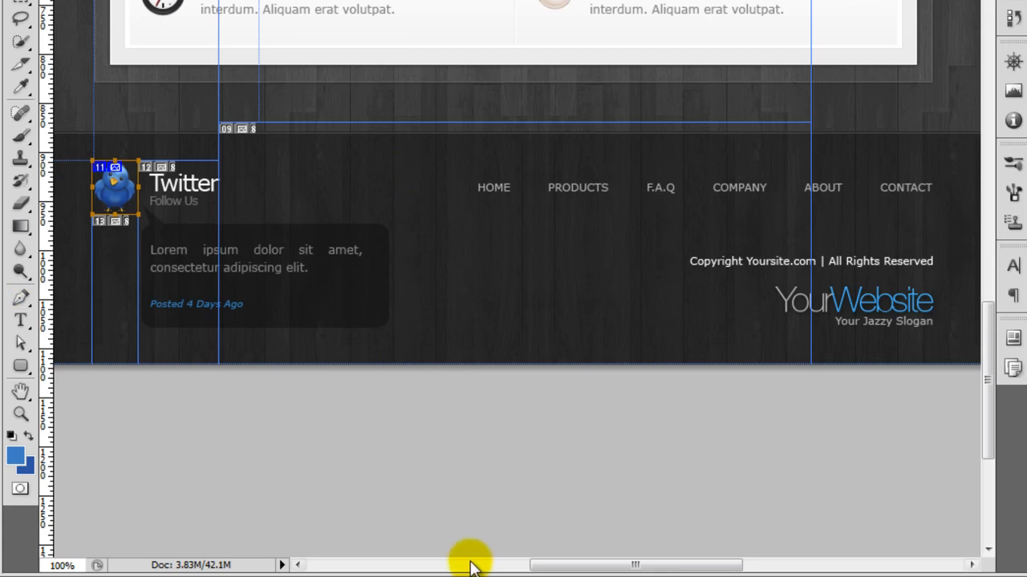
{"action": "mouse_move", "coordinate": [208, 145]}
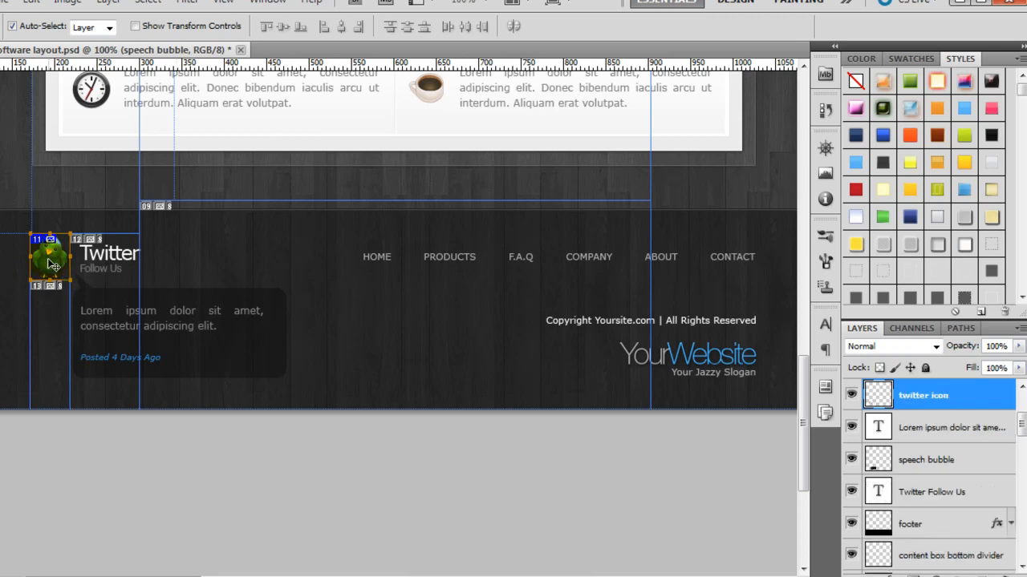
Step: Show only the Twitter bird icon layer, hiding all other layers
{"action": "left_click", "coordinate": [923, 394]}
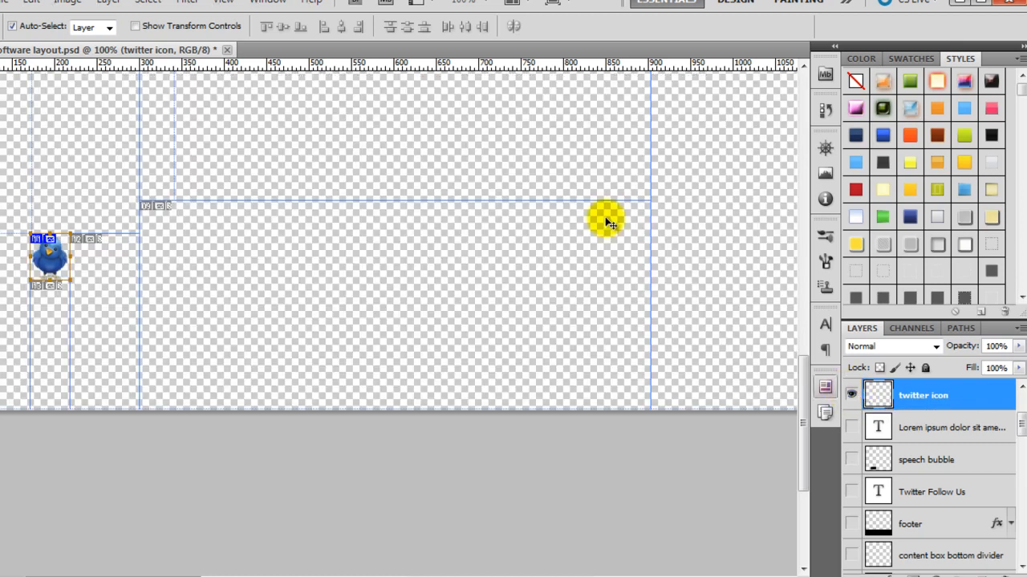
{"action": "left_click", "coordinate": [31, 2]}
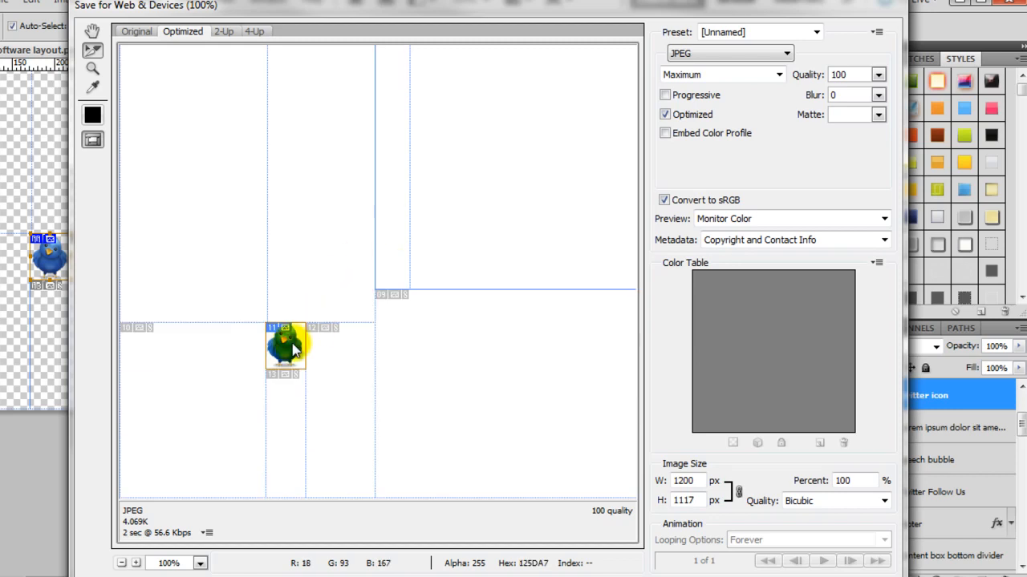
Step: Export the selected bird slice as a PNG-24 into the Dynamic Site folder
{"action": "left_click", "coordinate": [728, 53]}
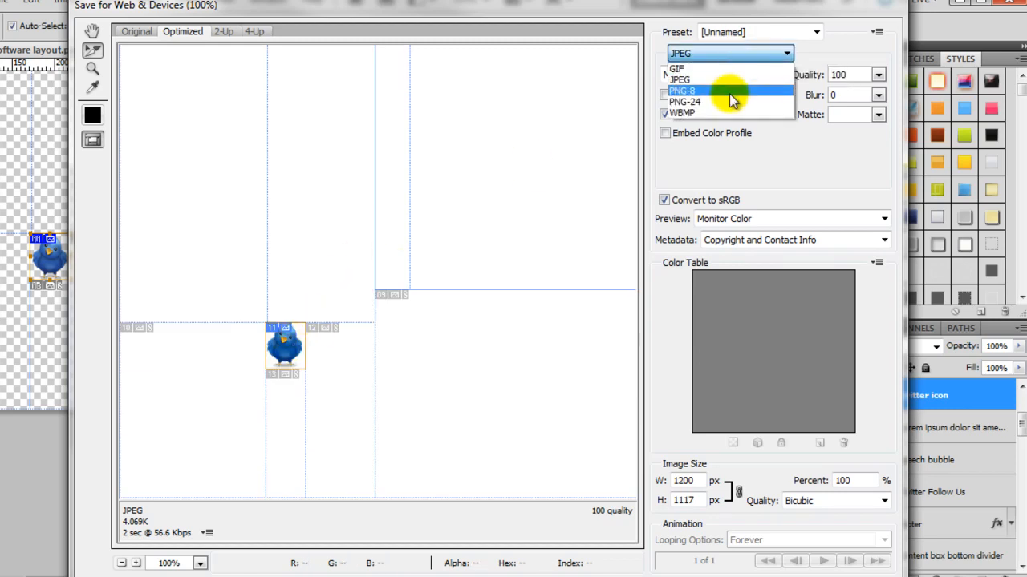
{"action": "left_click", "coordinate": [685, 101]}
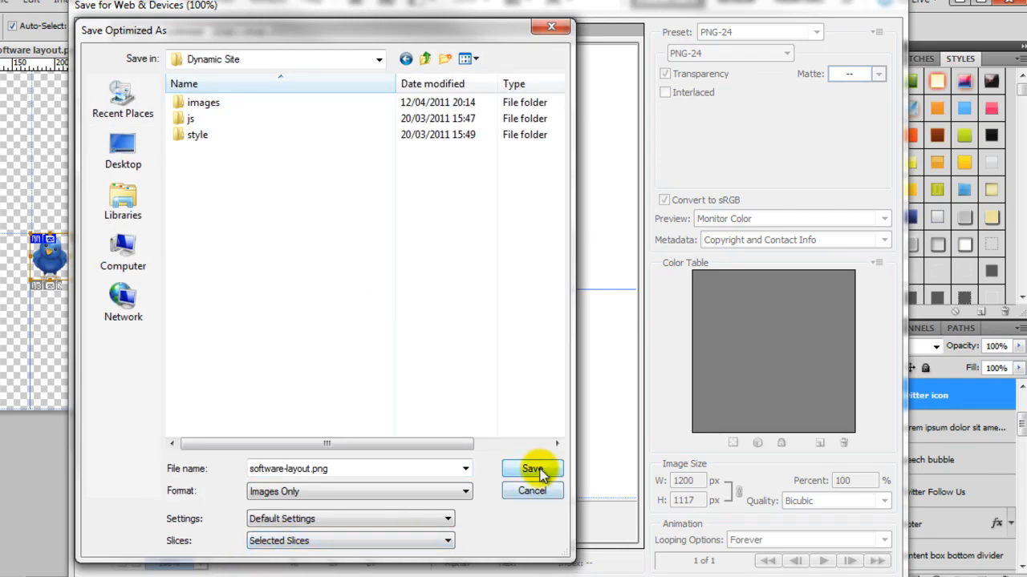
{"action": "left_click", "coordinate": [532, 468]}
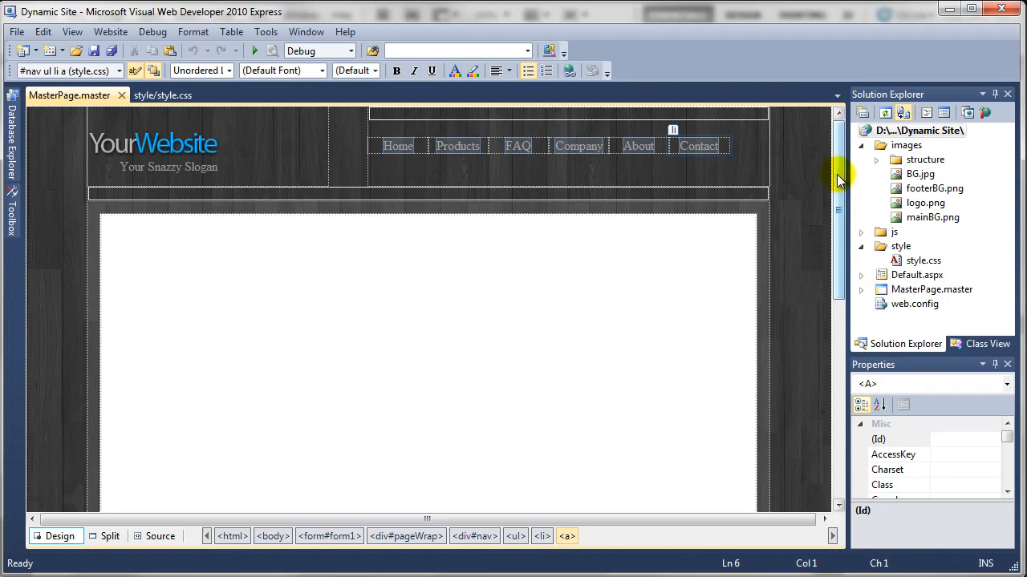
Step: Place the cursor inside the empty footerContent div in the master page's Source view
{"action": "scroll", "scroll_direction": "down", "scroll_amount": 3}
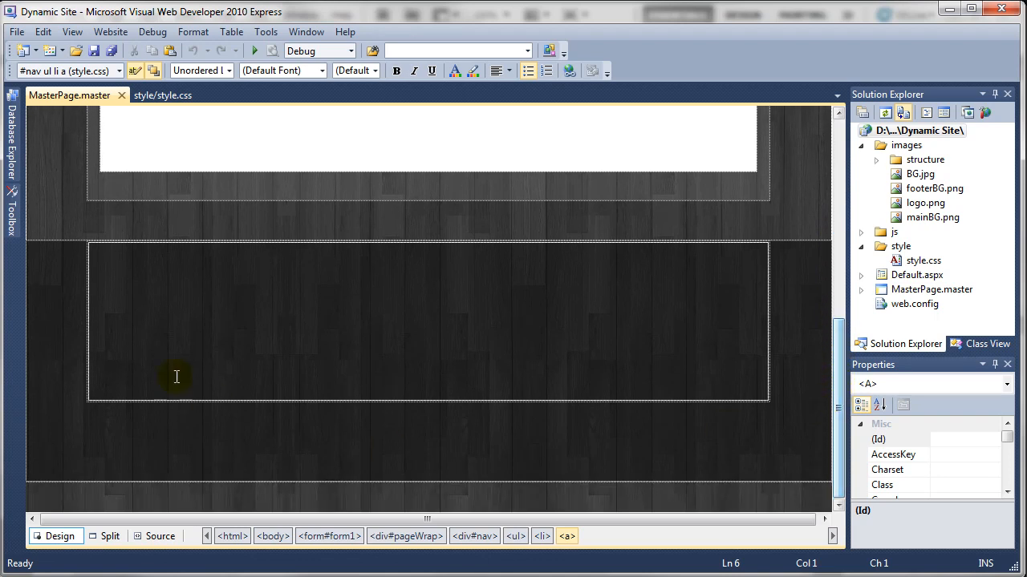
{"action": "left_click", "coordinate": [261, 305]}
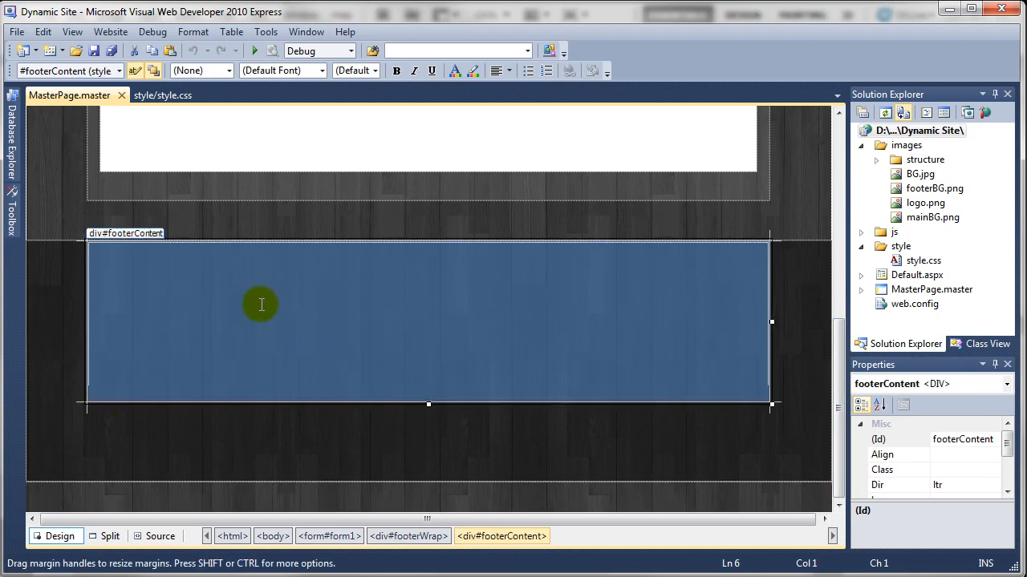
{"action": "mouse_move", "coordinate": [294, 343]}
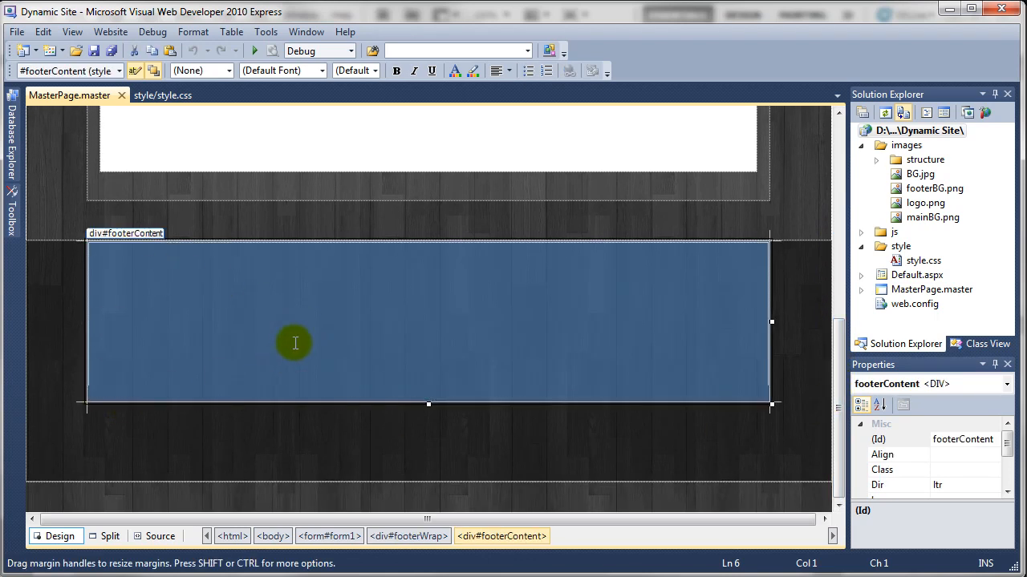
{"action": "mouse_move", "coordinate": [196, 474]}
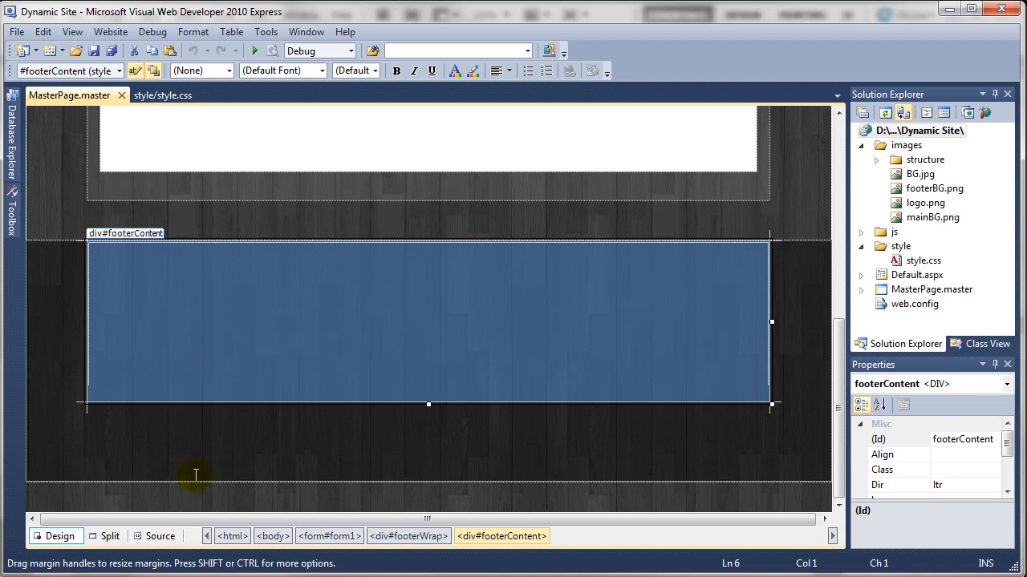
{"action": "left_click", "coordinate": [160, 535]}
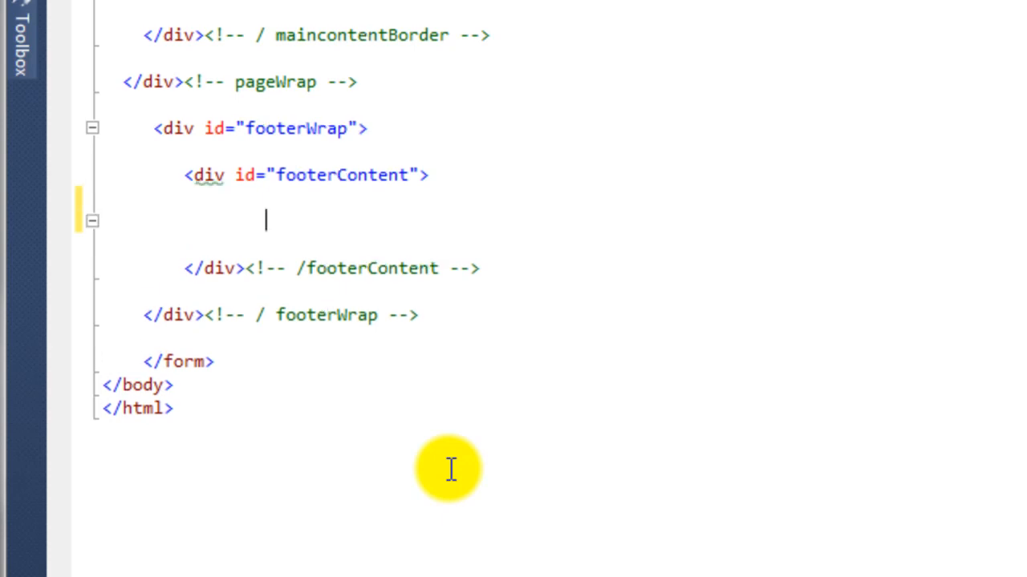
Step: Add <div id="footerLeft"></div><!-- / footer Left --> inside footerContent
{"action": "type", "text": "<div id="}
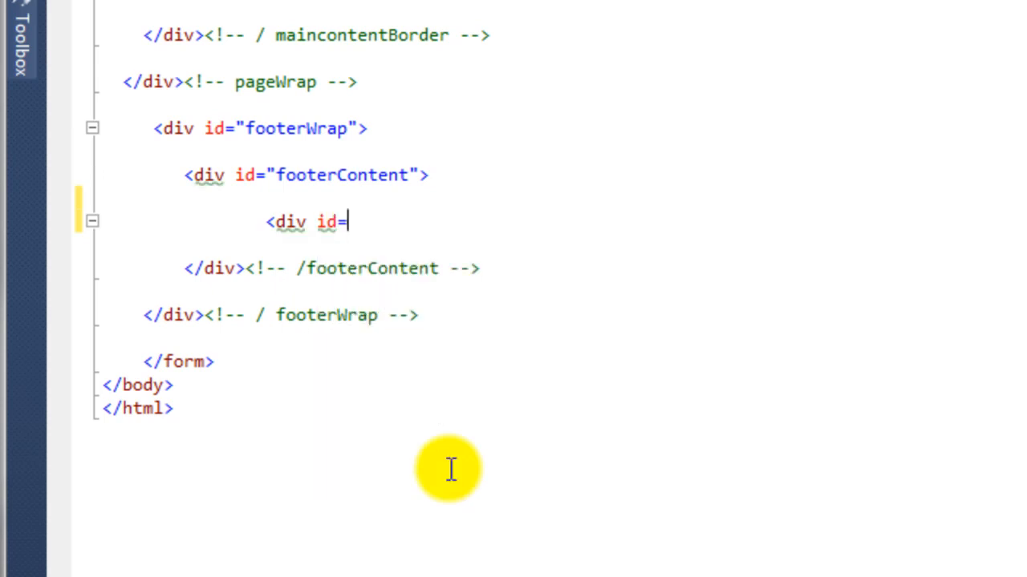
{"action": "type", "text": "\"f"}
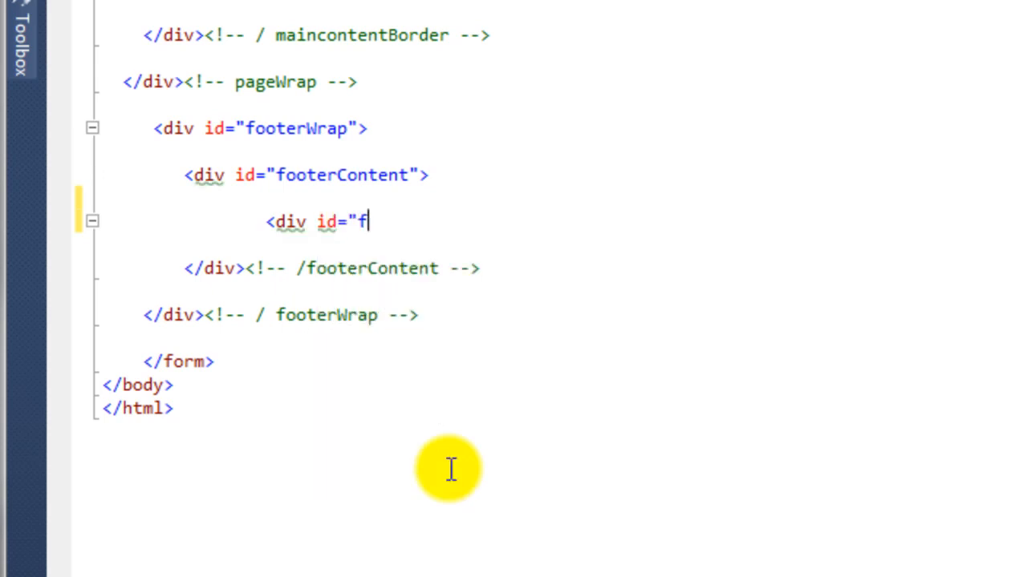
{"action": "type", "text": "ooterLeft\"></div>"}
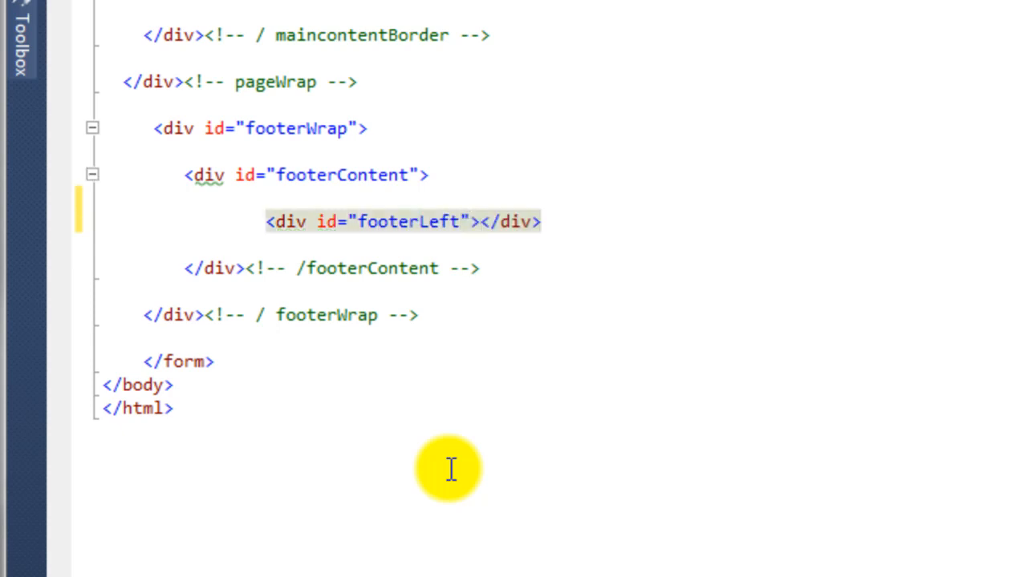
{"action": "type", "text": "<!-- / footer Lef"}
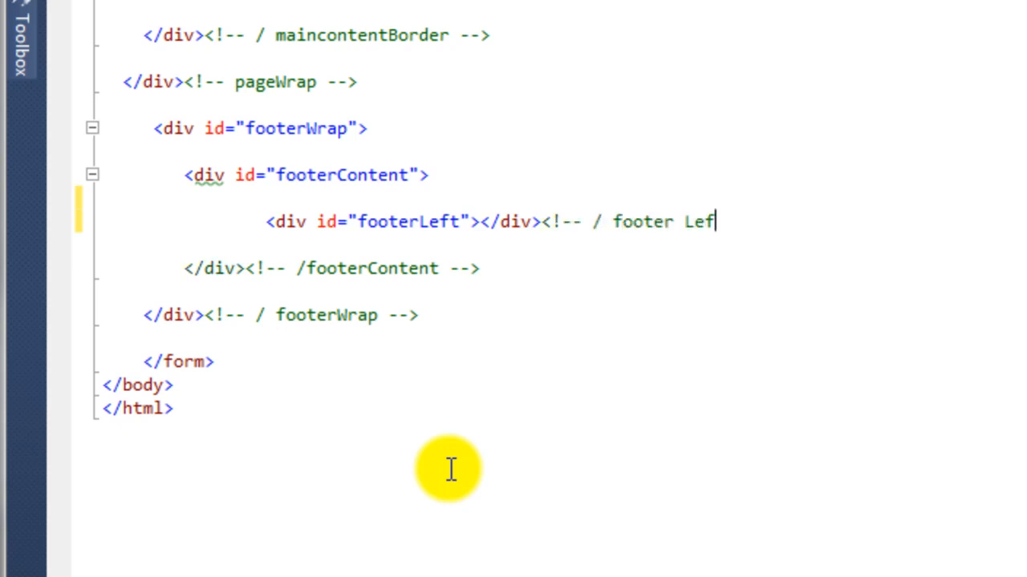
{"action": "type", "text": "t -->"}
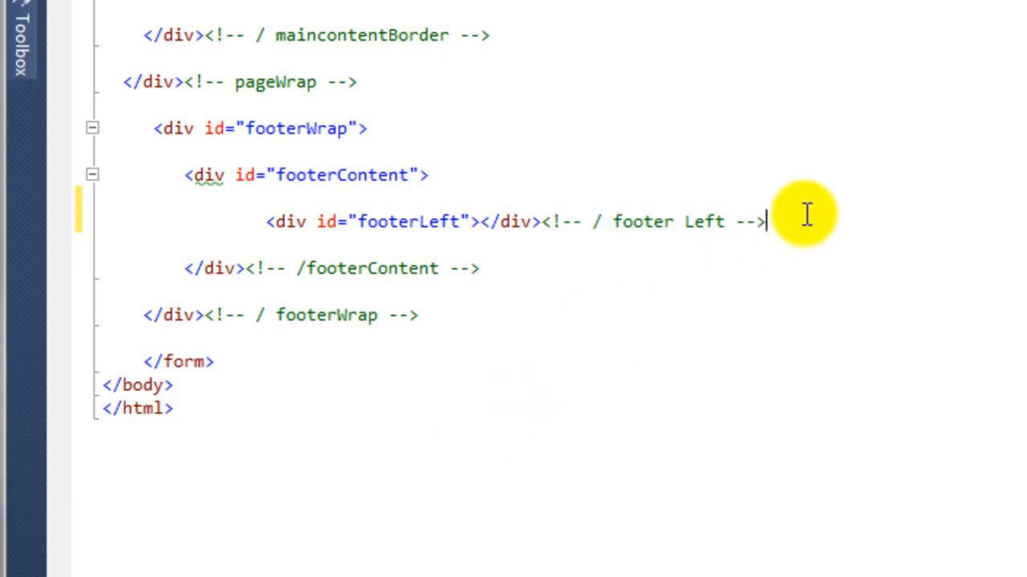
Step: Duplicate the footerLeft line below it as a footerRight div with a '/ footer Right' comment
{"action": "left_click_drag", "start_coordinate": [766, 221], "coordinate": [267, 221]}
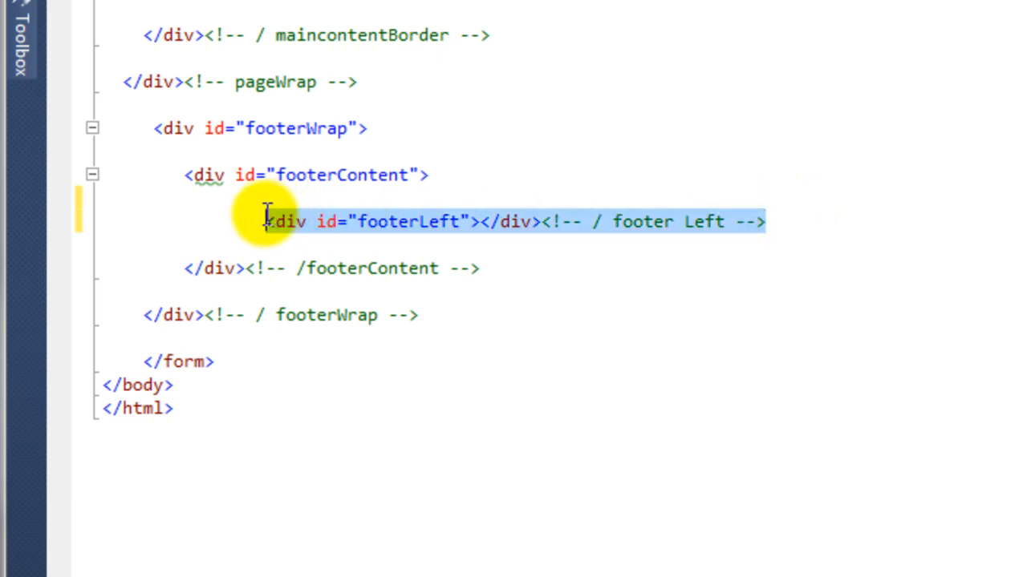
{"action": "type", "text": "<div id=\"Div1\"></div><!-- / footer Left -->"}
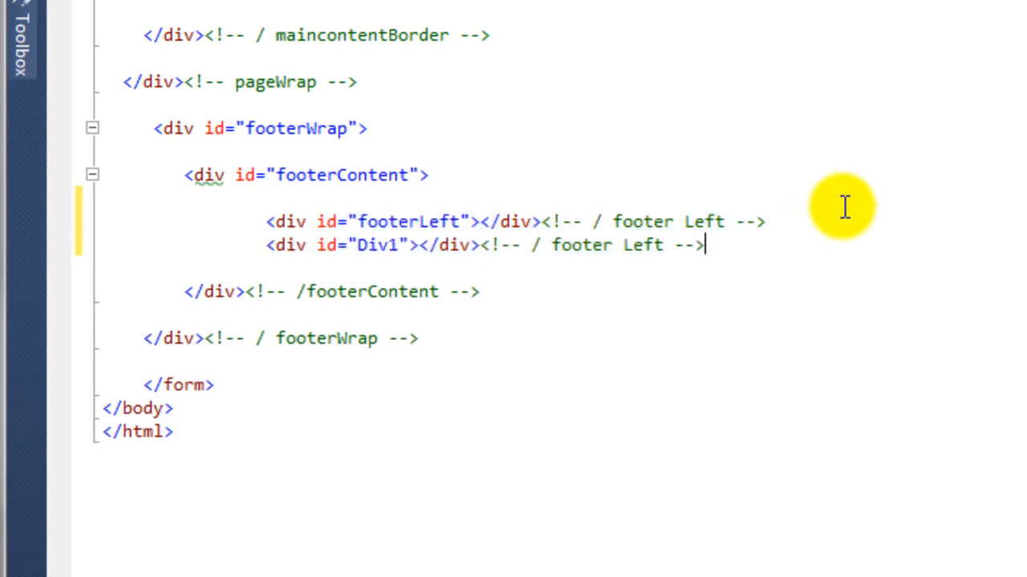
{"action": "double_click", "coordinate": [377, 244]}
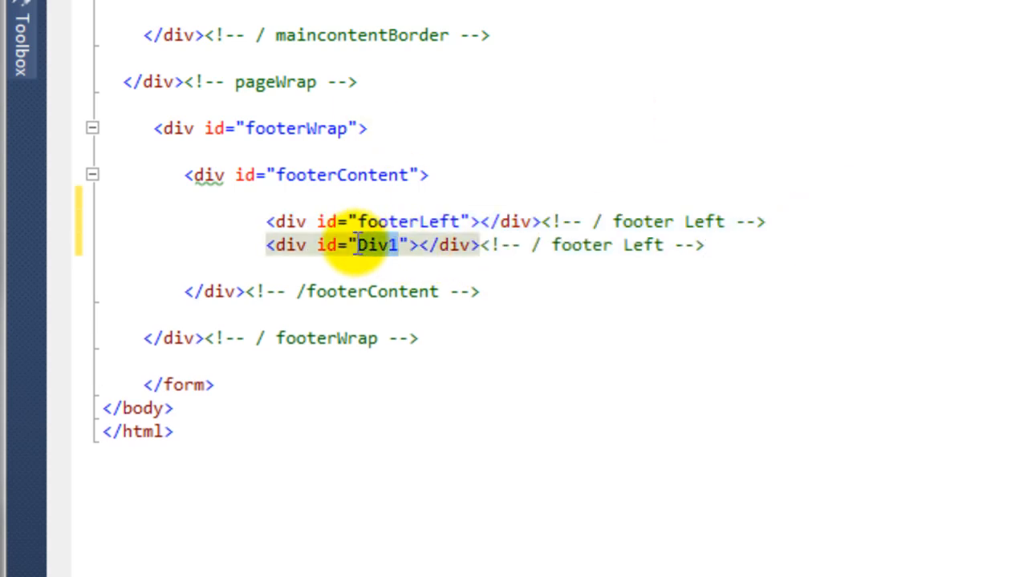
{"action": "type", "text": "footerREight"}
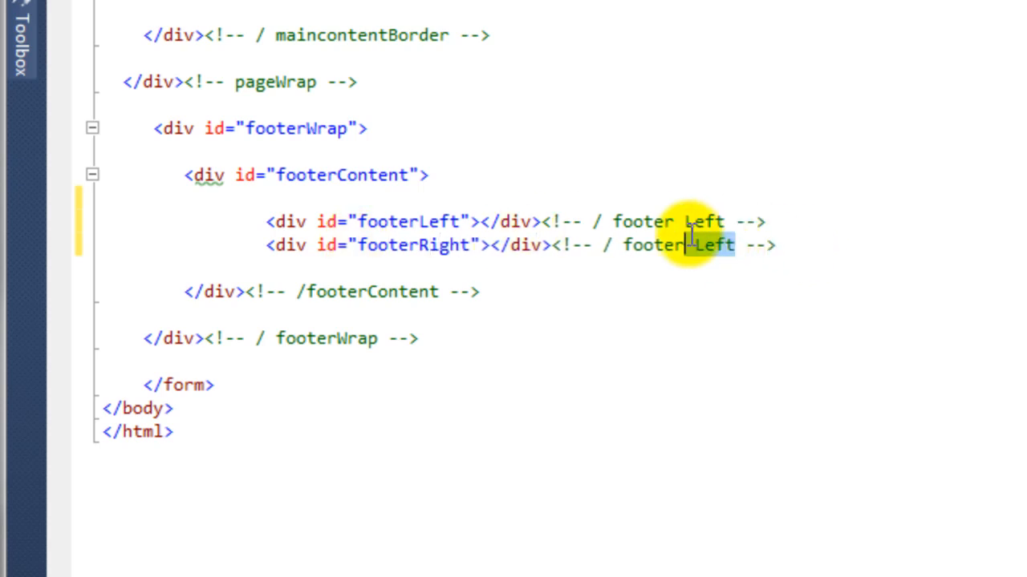
{"action": "type", "text": "Right"}
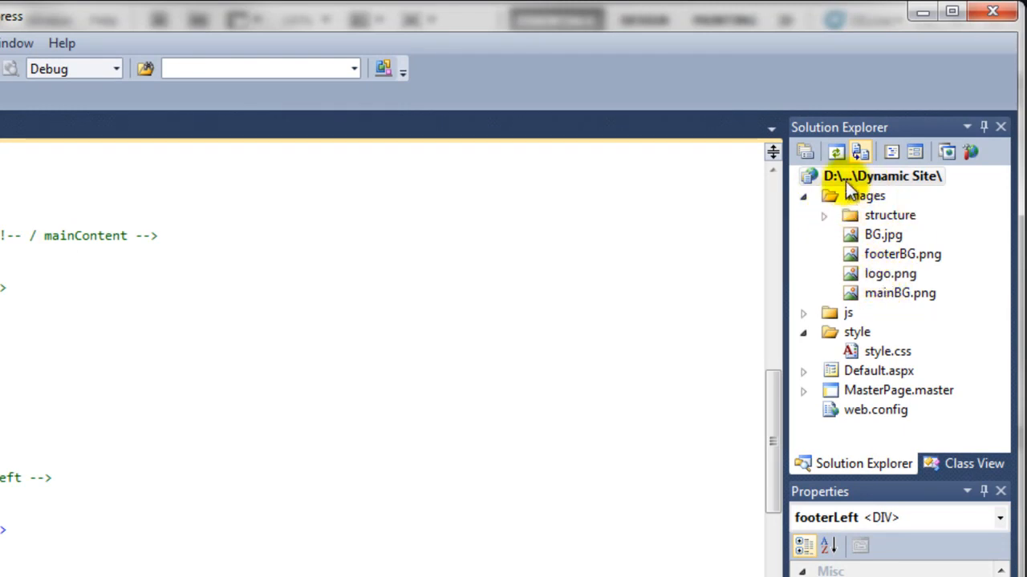
Step: Refresh the Dynamic Site project files and open style.css
{"action": "left_click", "coordinate": [835, 152]}
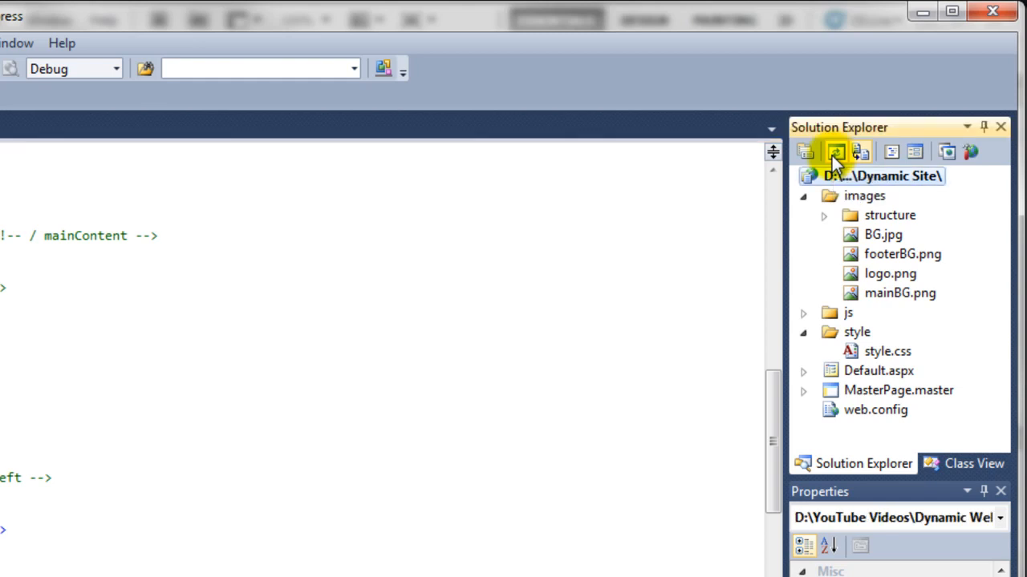
{"action": "left_click", "coordinate": [835, 151]}
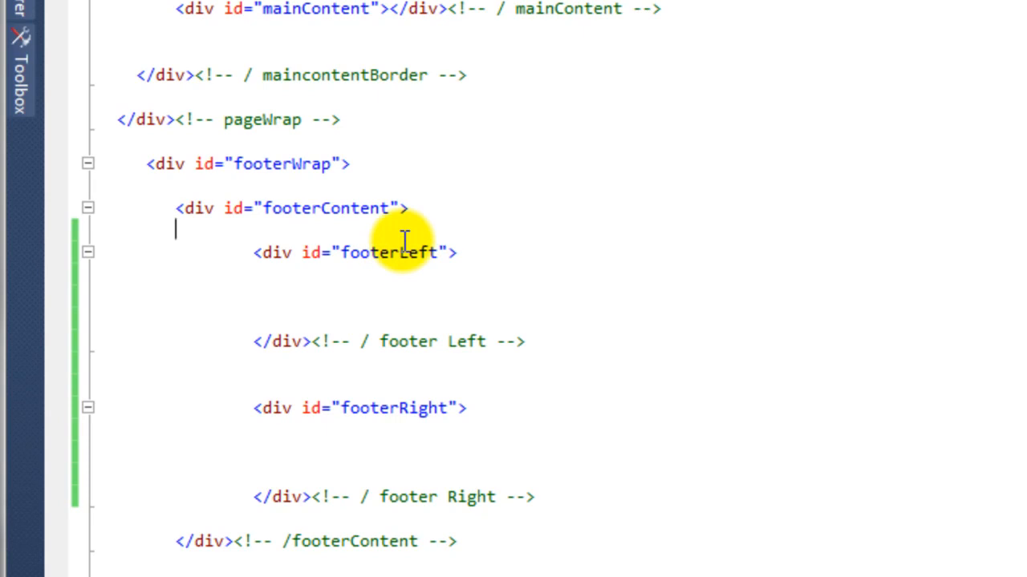
{"action": "double_click", "coordinate": [389, 252]}
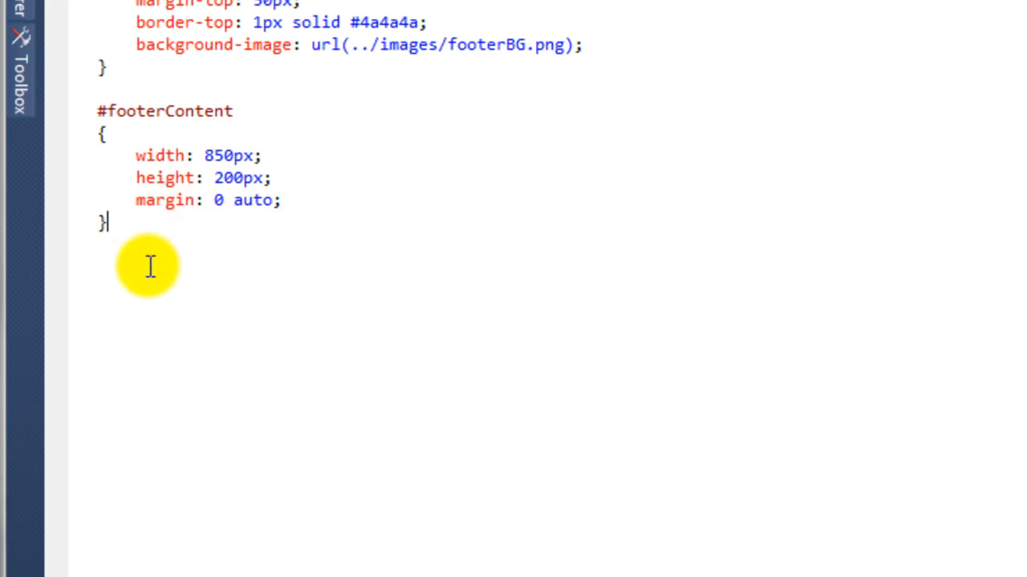
Step: Add a #footerLeft rule with float: left, height: auto and width: 400px
{"action": "type", "text": "#footerLeft"}
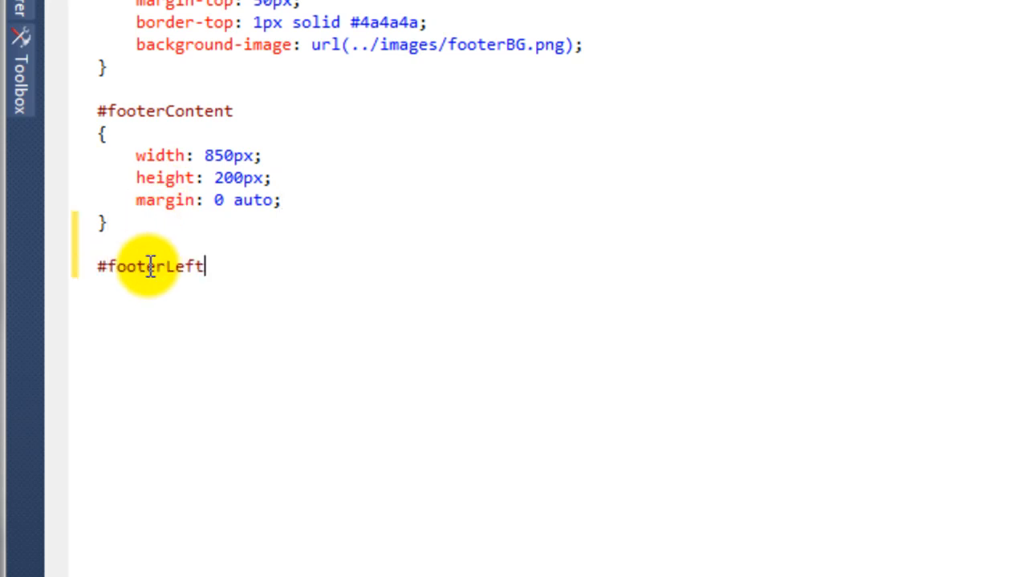
{"action": "mouse_move", "coordinate": [262, 283]}
{"action": "type", "text": "{"}
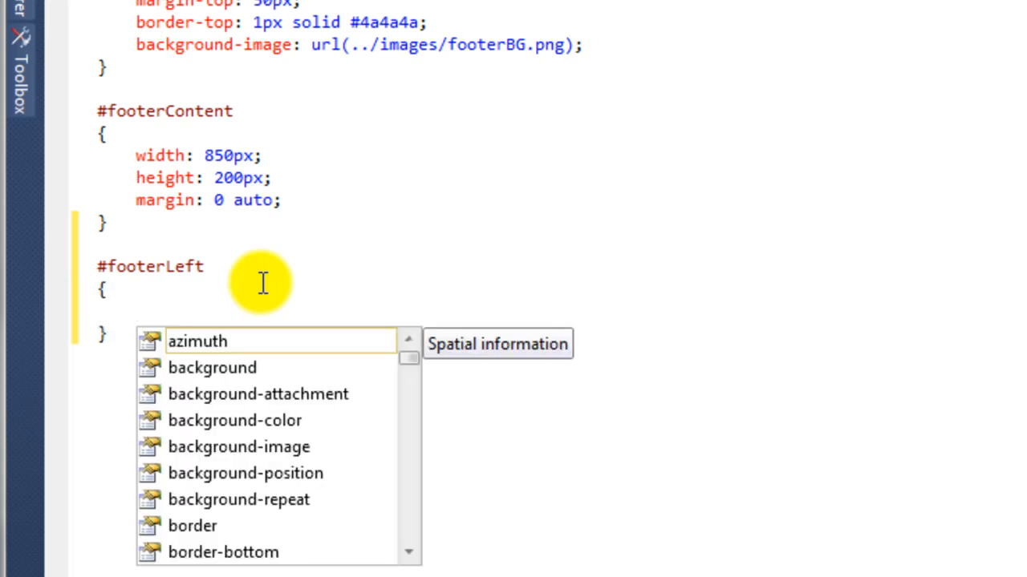
{"action": "type", "text": "flot"}
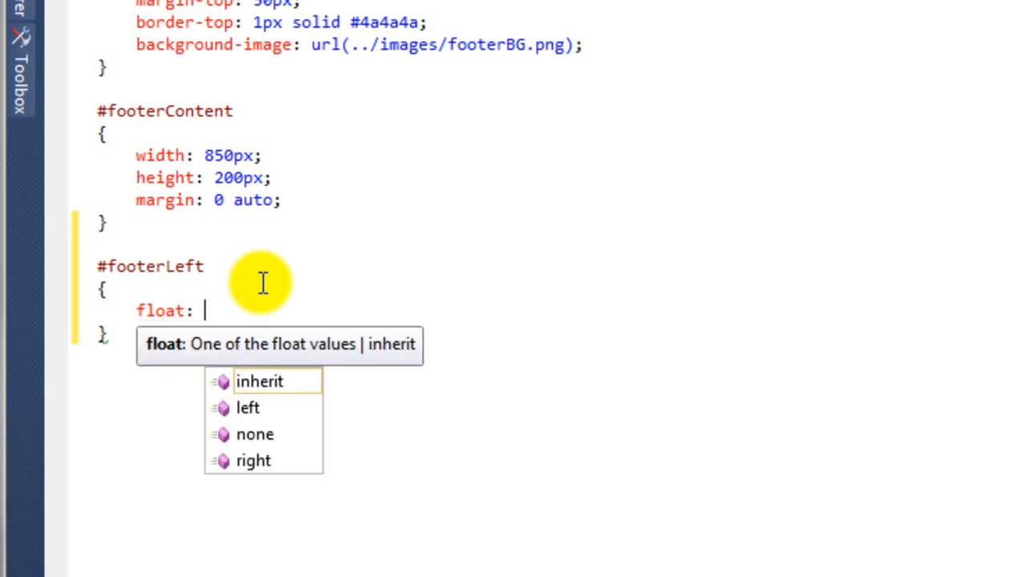
{"action": "type", "text": "left;"}
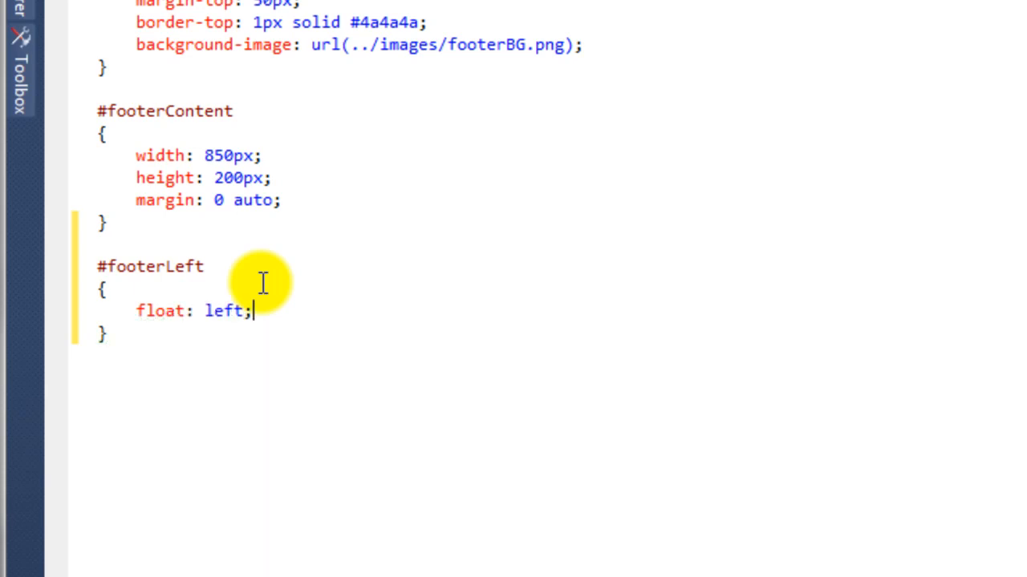
{"action": "type", "text": "height:"}
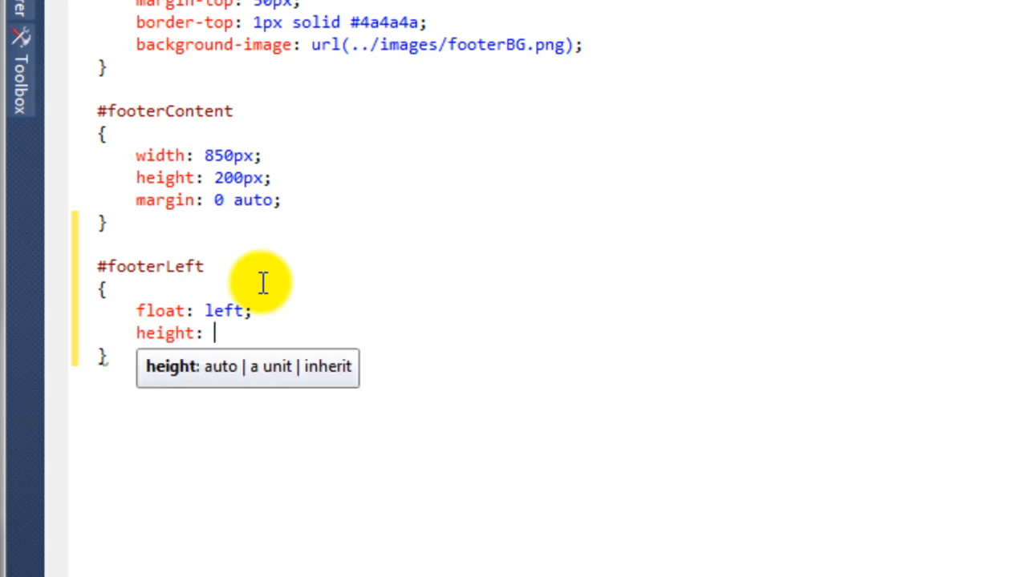
{"action": "type", "text": "auto;"}
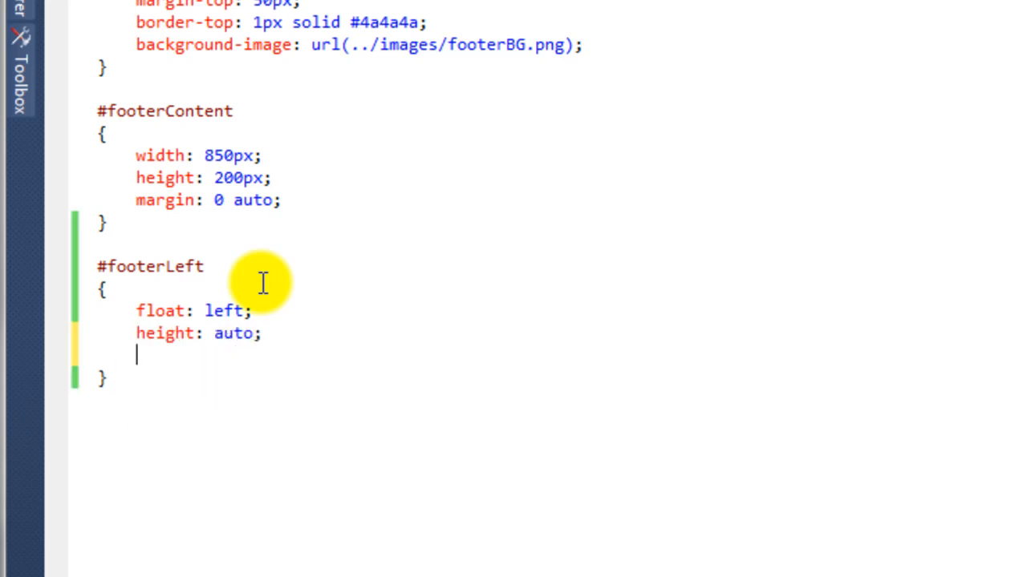
{"action": "type", "text": "width"}
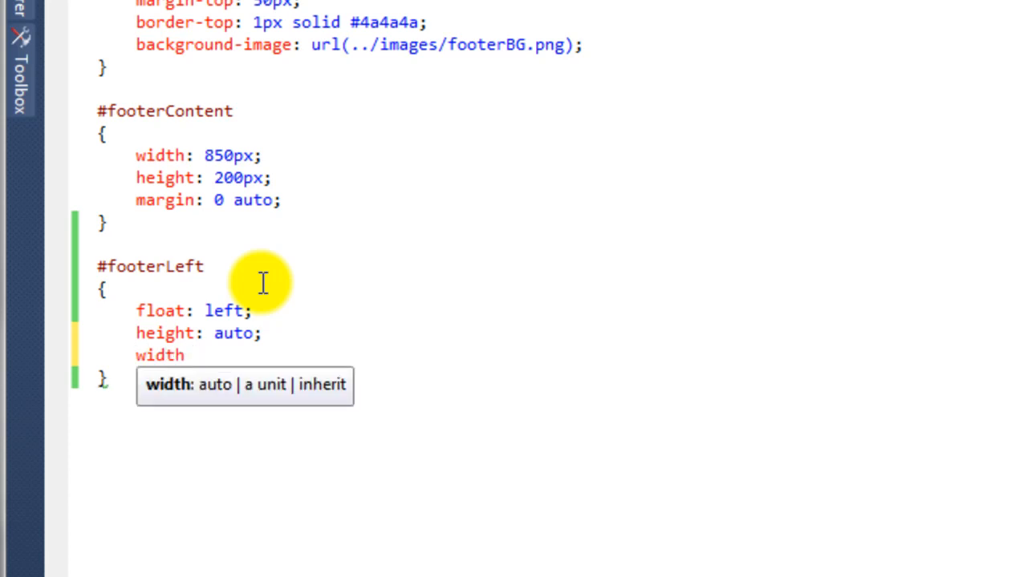
{"action": "type", "text": "400p"}
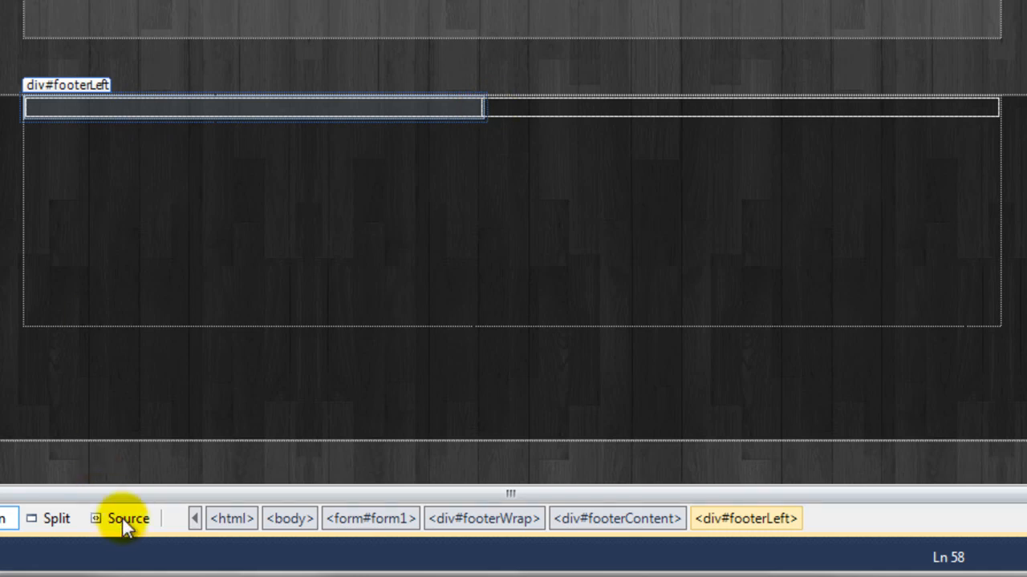
Step: Return from the Design preview of footerLeft to the Source view
{"action": "left_click", "coordinate": [127, 518]}
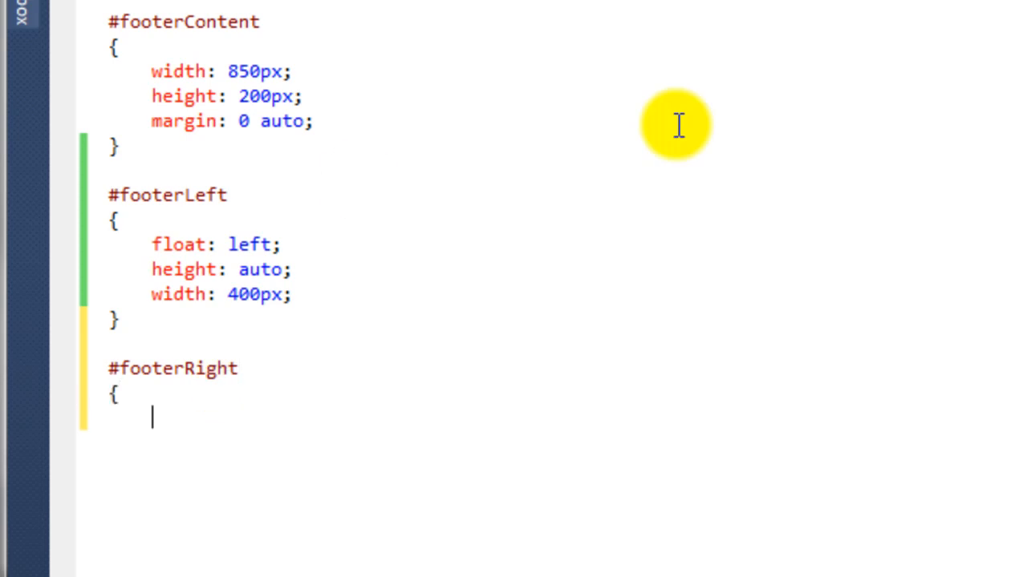
Step: Add a #footerRight rule with float: right, height: auto and width: 450px
{"action": "type", "text": "float: right;"}
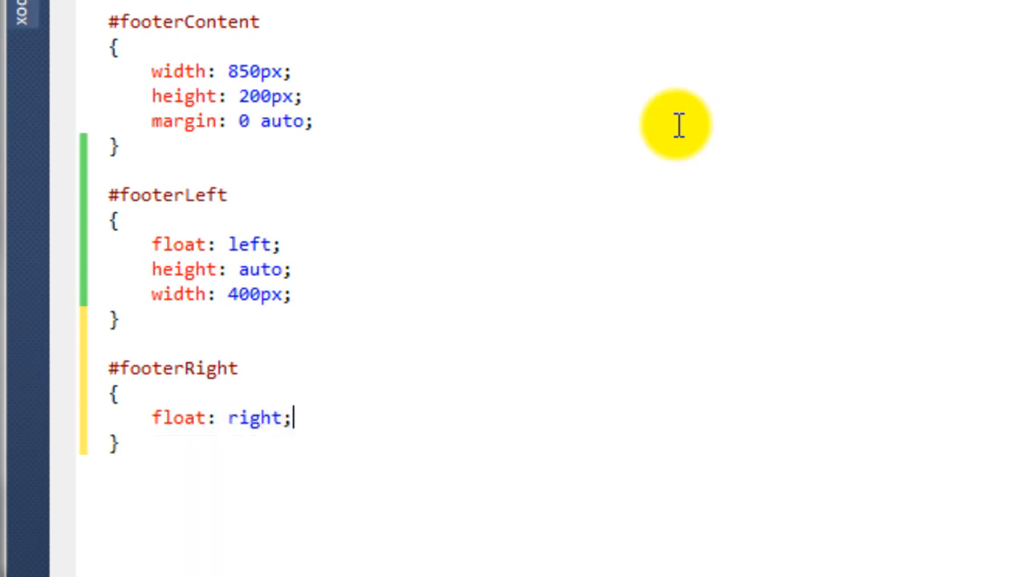
{"action": "type", "text": "height: auto;"}
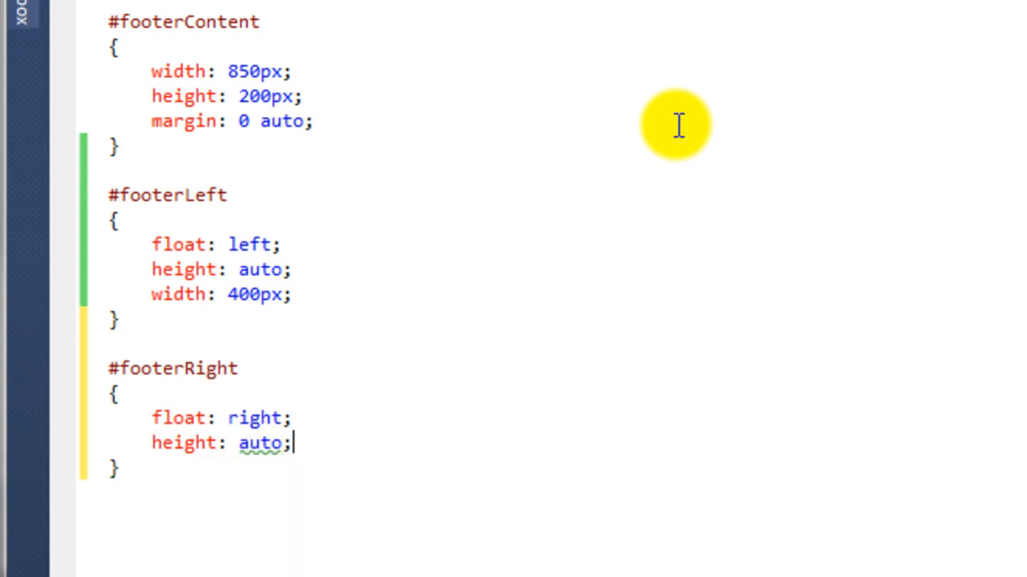
{"action": "type", "text": "w"}
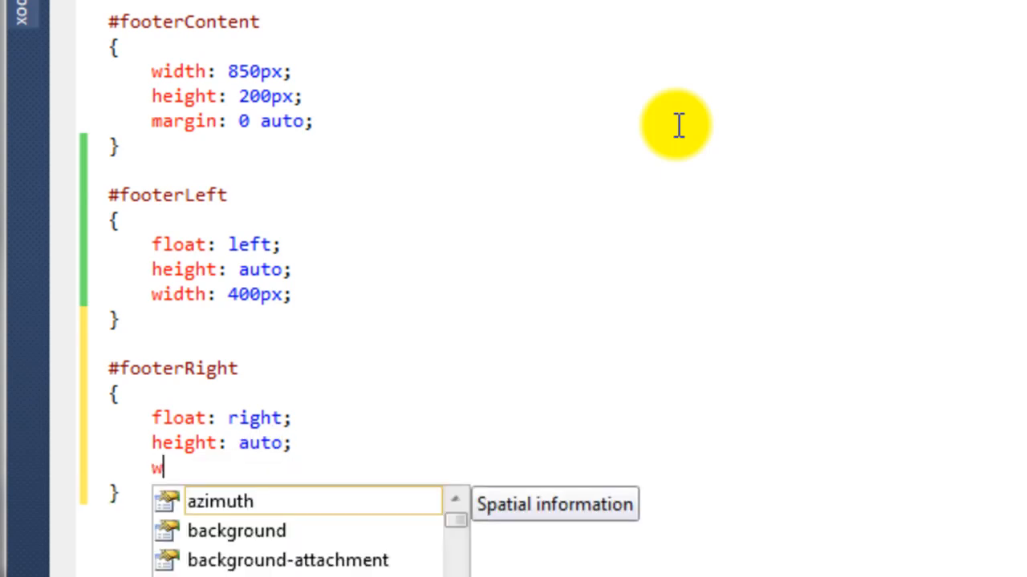
{"action": "type", "text": "idth"}
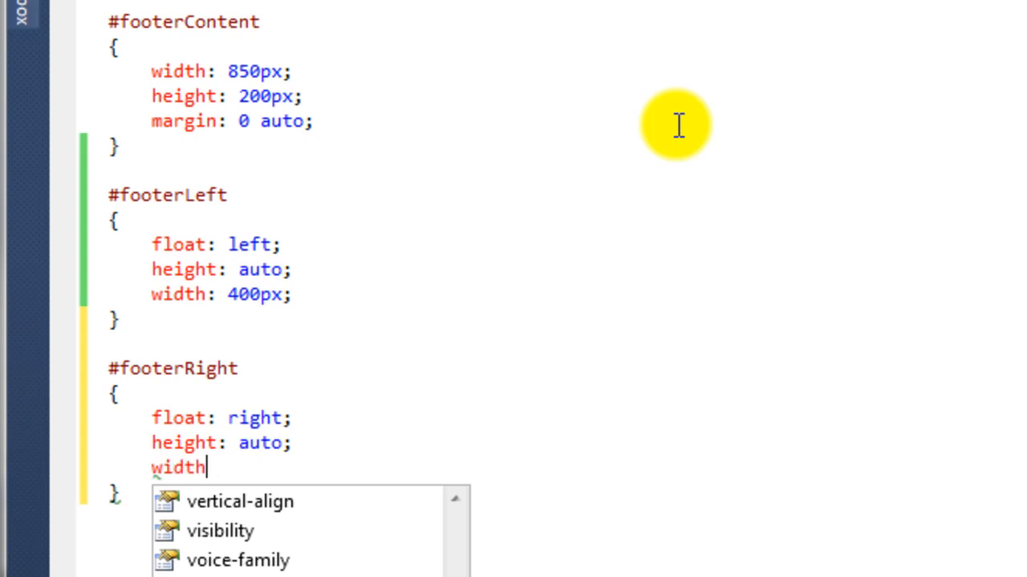
{"action": "type", "text": ":"}
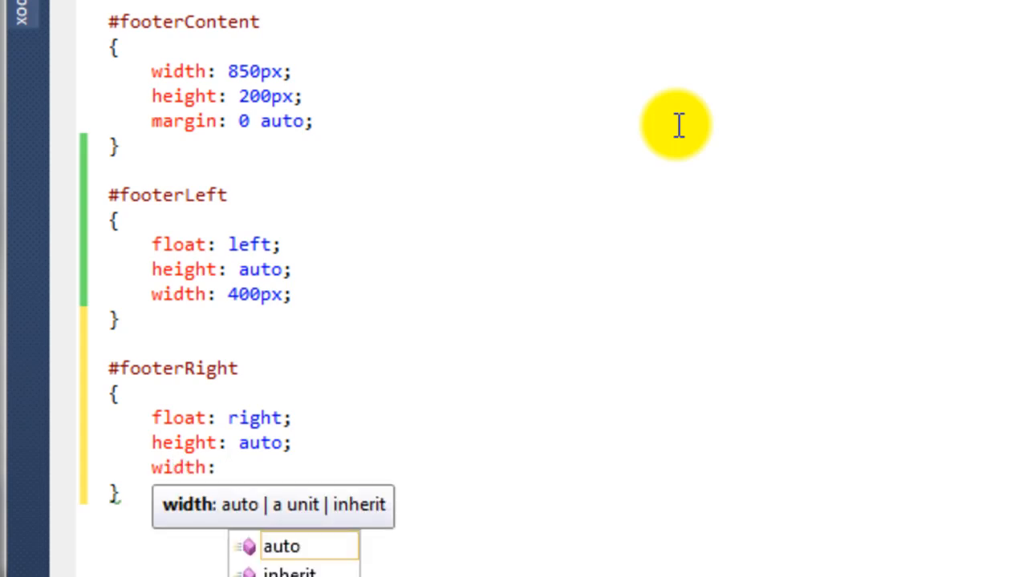
{"action": "type", "text": "450px;"}
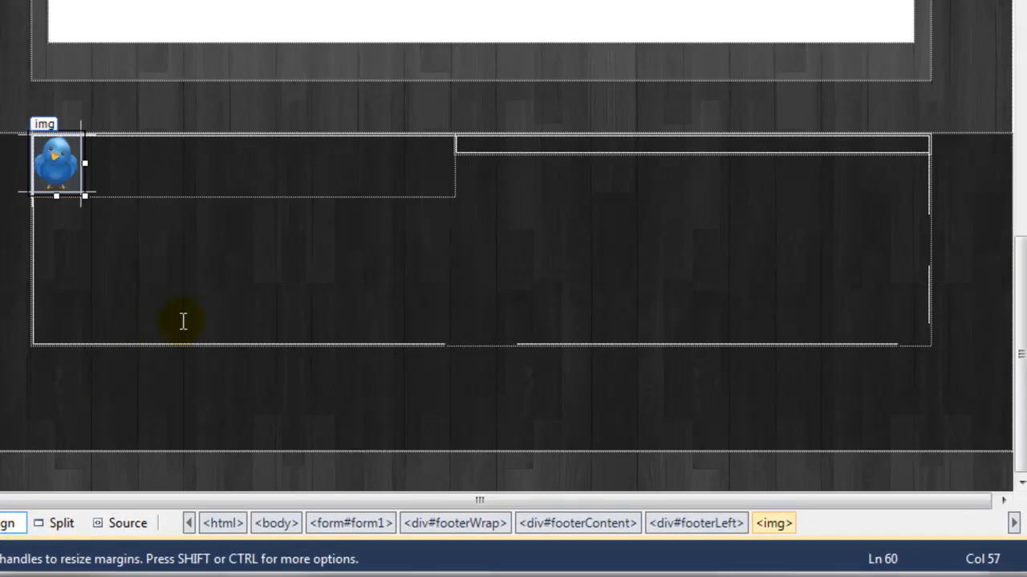
Step: Select the empty footerRight box beside the bird-holding footerLeft in Design view
{"action": "left_click", "coordinate": [689, 145]}
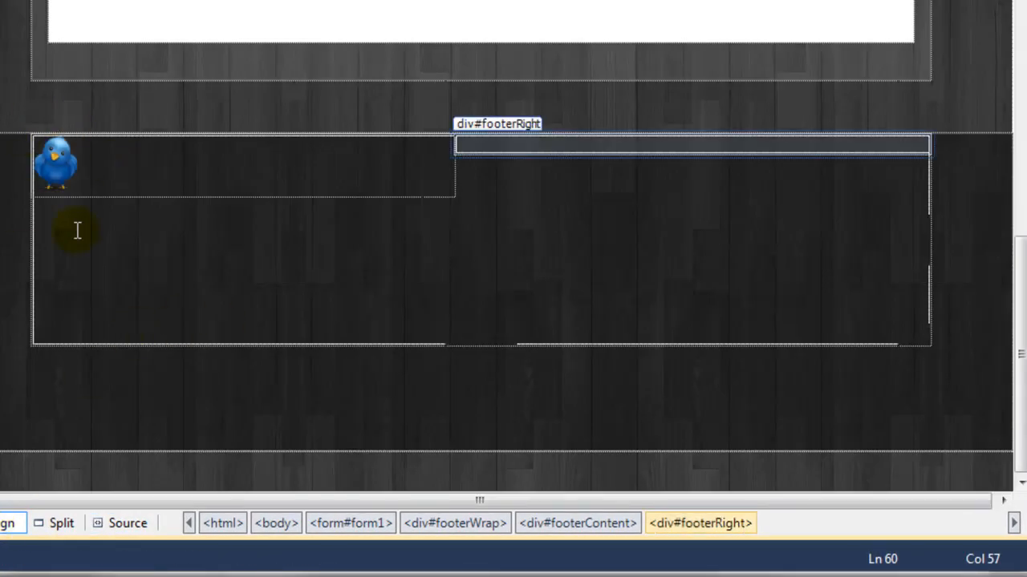